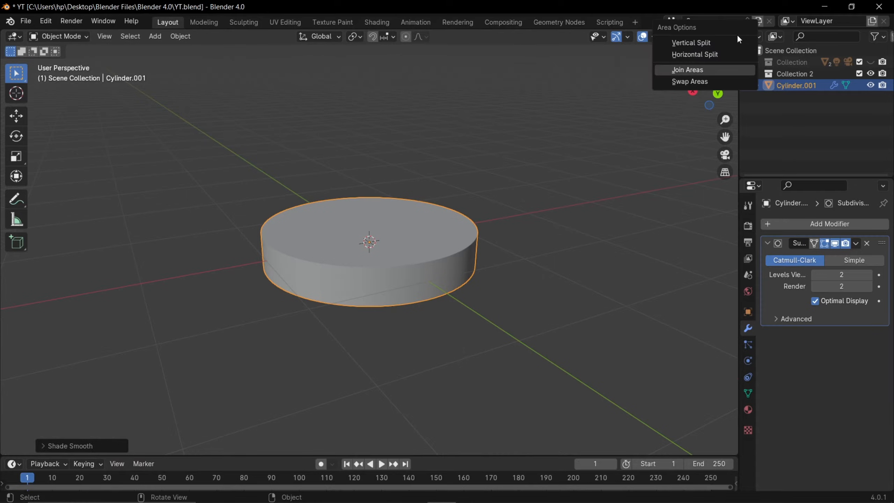
# Vertically split the 3D viewport into side-by-side left and right areas.
pyautogui.click(690, 43)
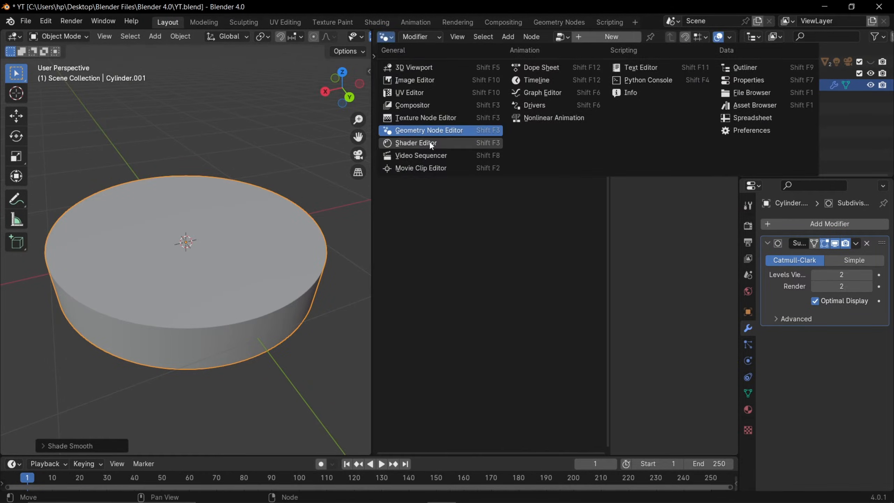
# Switch the right area to the Shader Editor and create the BRUSH material.
pyautogui.click(415, 142)
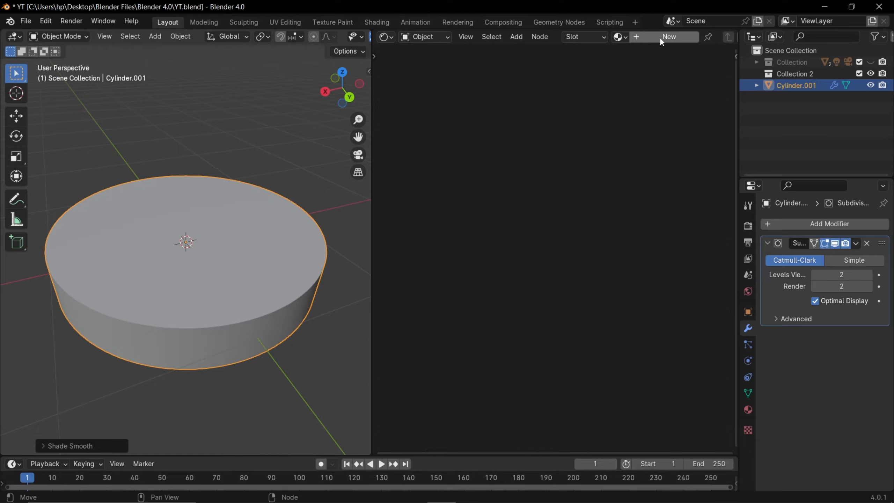
pyautogui.click(668, 37)
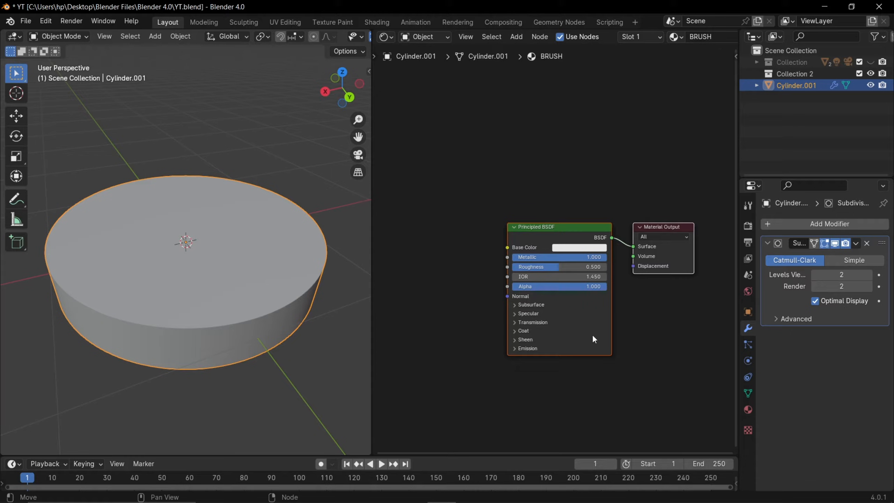
pyautogui.moveTo(515, 316)
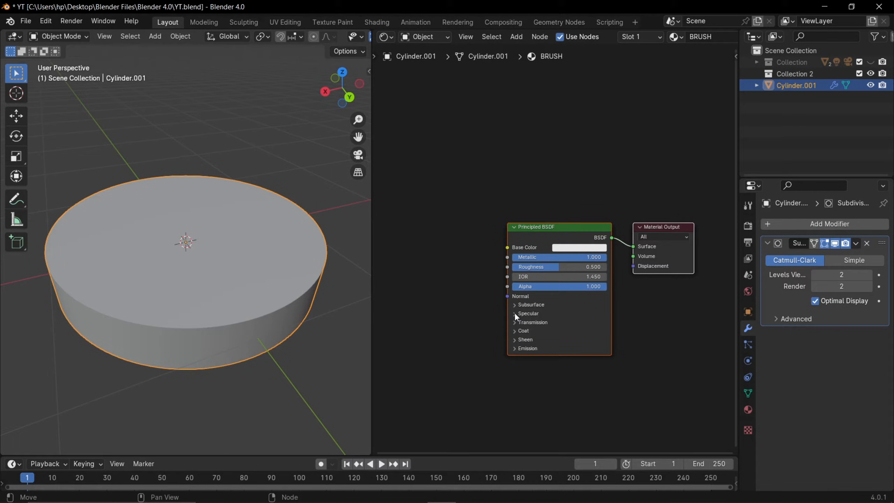
# Expand Specular and set Anisotropic 1 with Anisotropic Rotation 0.735.
pyautogui.click(515, 313)
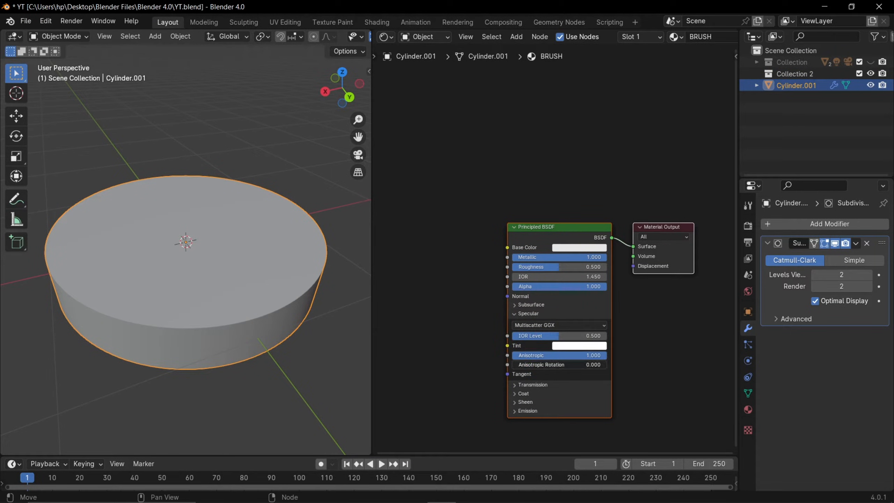
pyautogui.moveTo(559, 364); pyautogui.dragTo(581, 365)
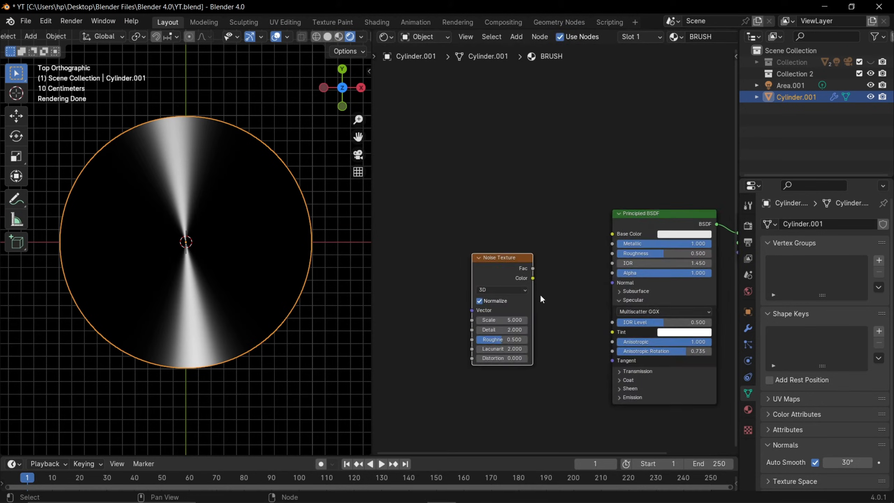
# Wire Texture Coordinate, Mapping, Length and Math nodes through Noise Texture into the BSDF.
pyautogui.moveTo(532, 278); pyautogui.dragTo(608, 258)
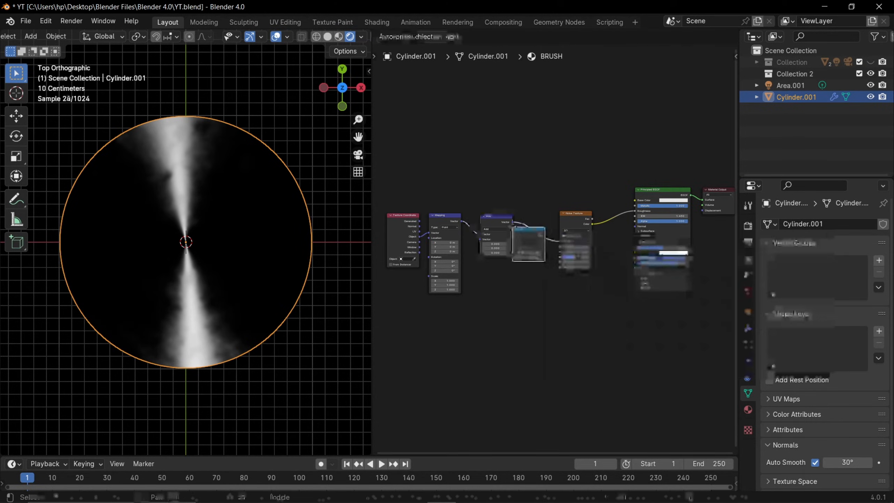
# Change the Math node after Length from Add to Divide, keeping 0.5.
pyautogui.click(480, 237)
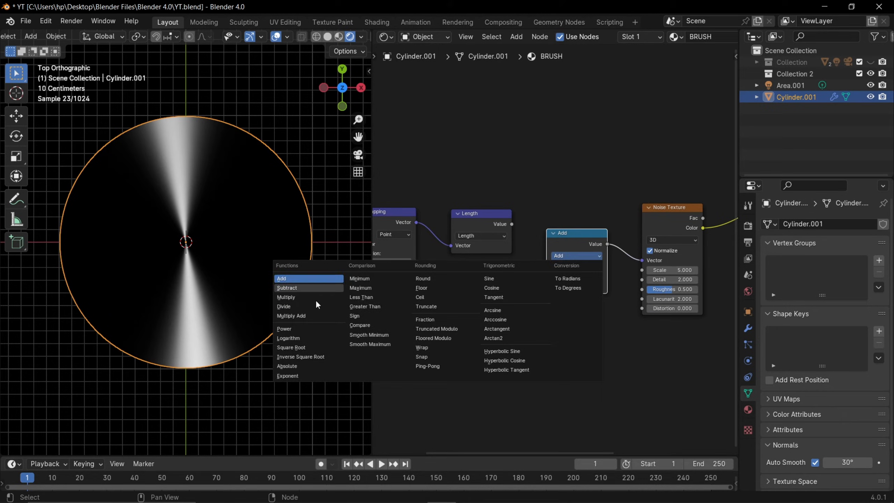
pyautogui.click(283, 307)
pyautogui.write('-1')
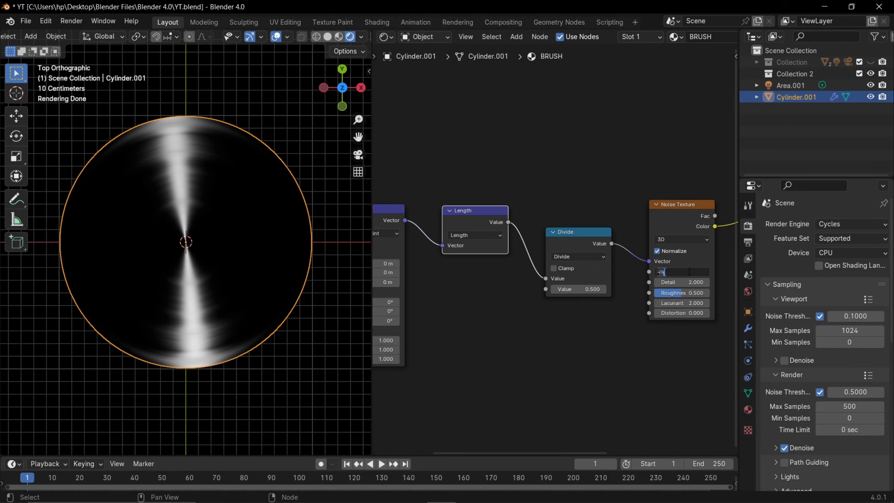